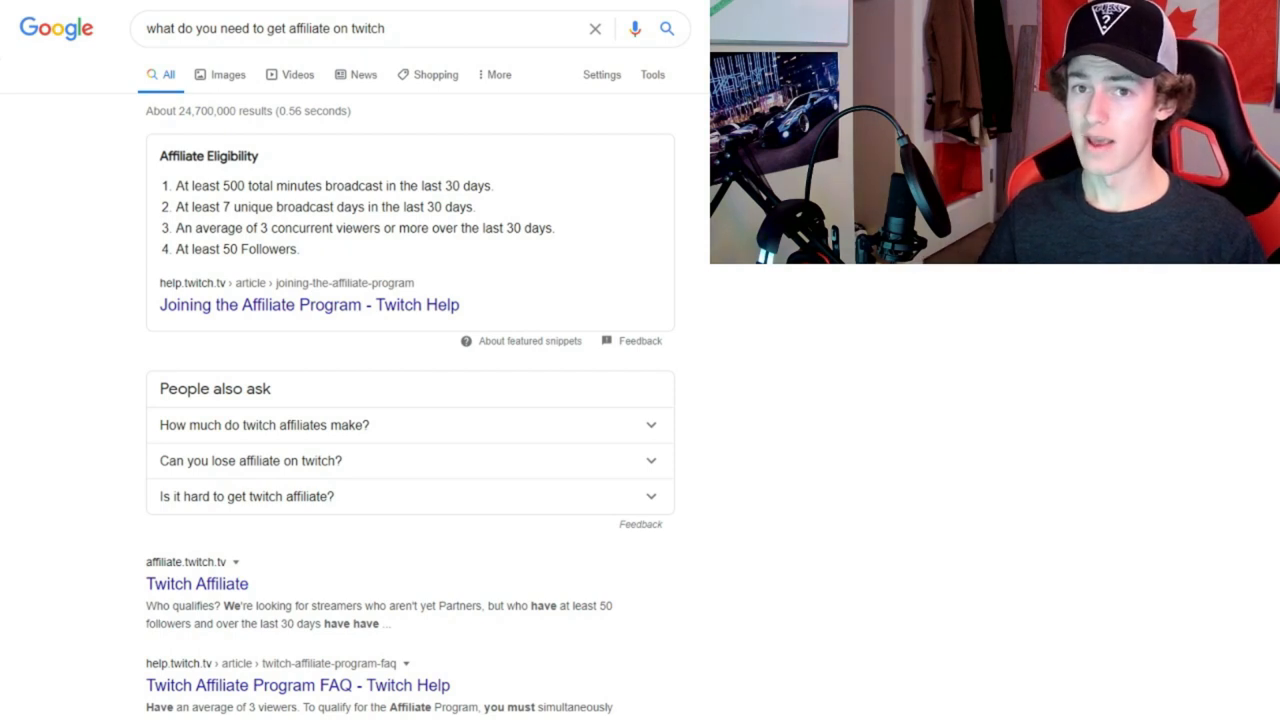
Step: Start a fresh browser tab, leaving the Twitch affiliate search results behind
left_click(132, 12)
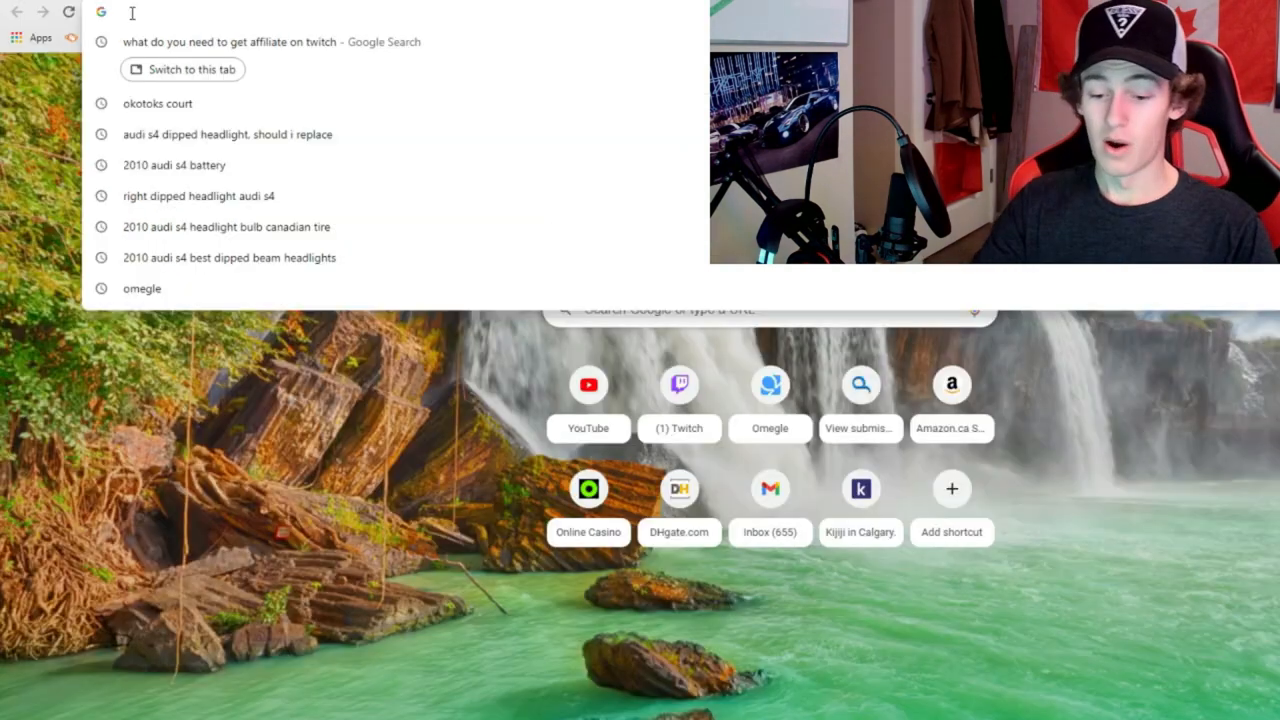
Step: Go to qqtube.com/view-submissions to see the recent Twitch orders history
type("qqtube.com/view-submissions")
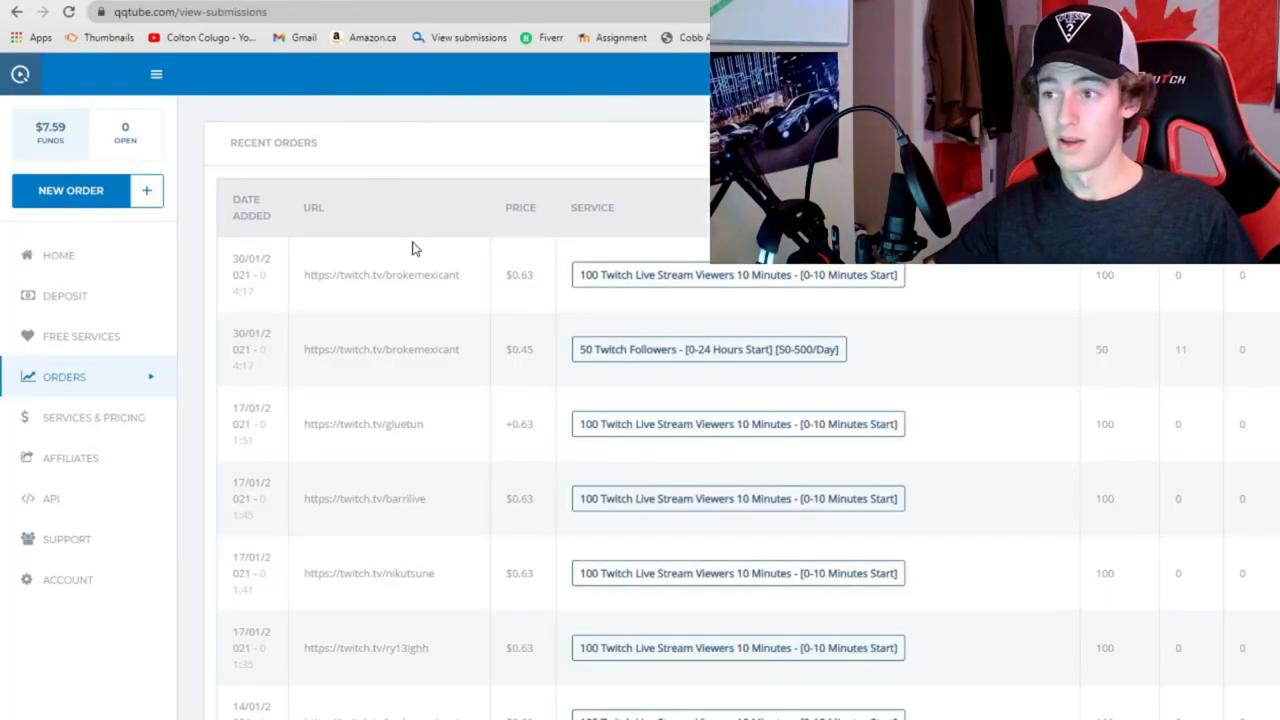
mouse_move(766, 680)
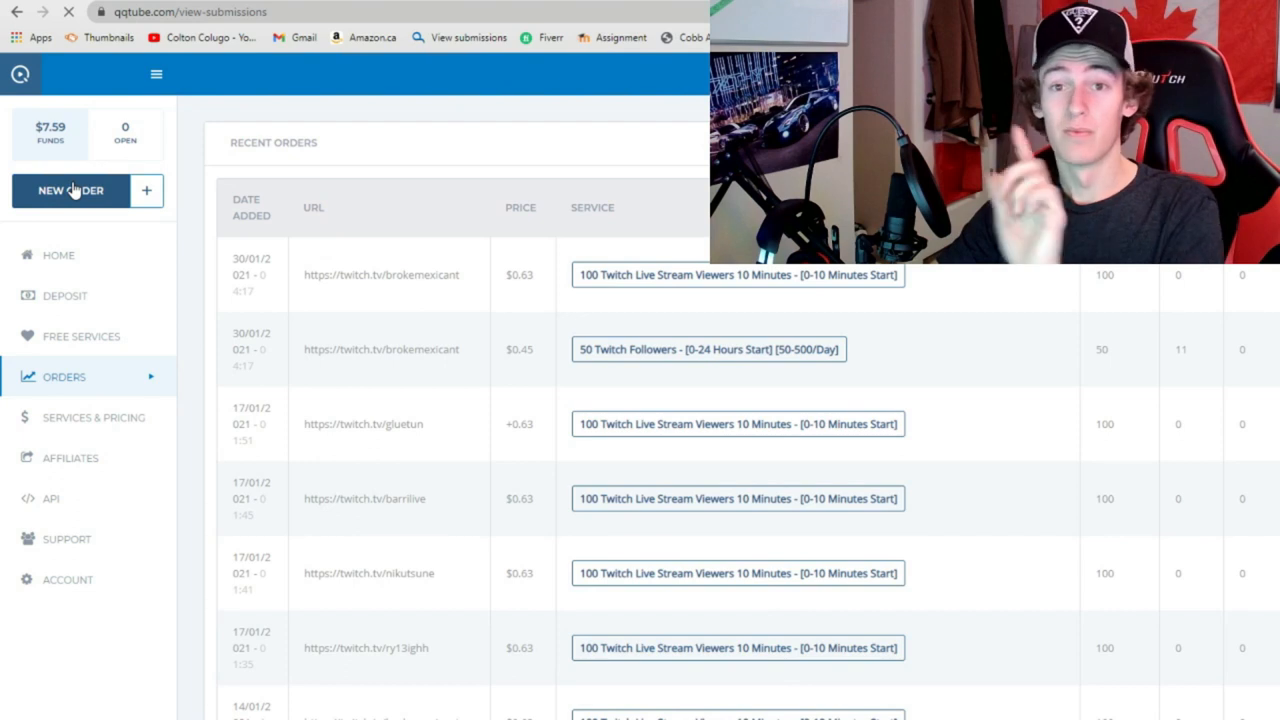
Step: Start a new Twitch order with the 10-minute Live Stream Viewers service and enter 50
left_click(70, 190)
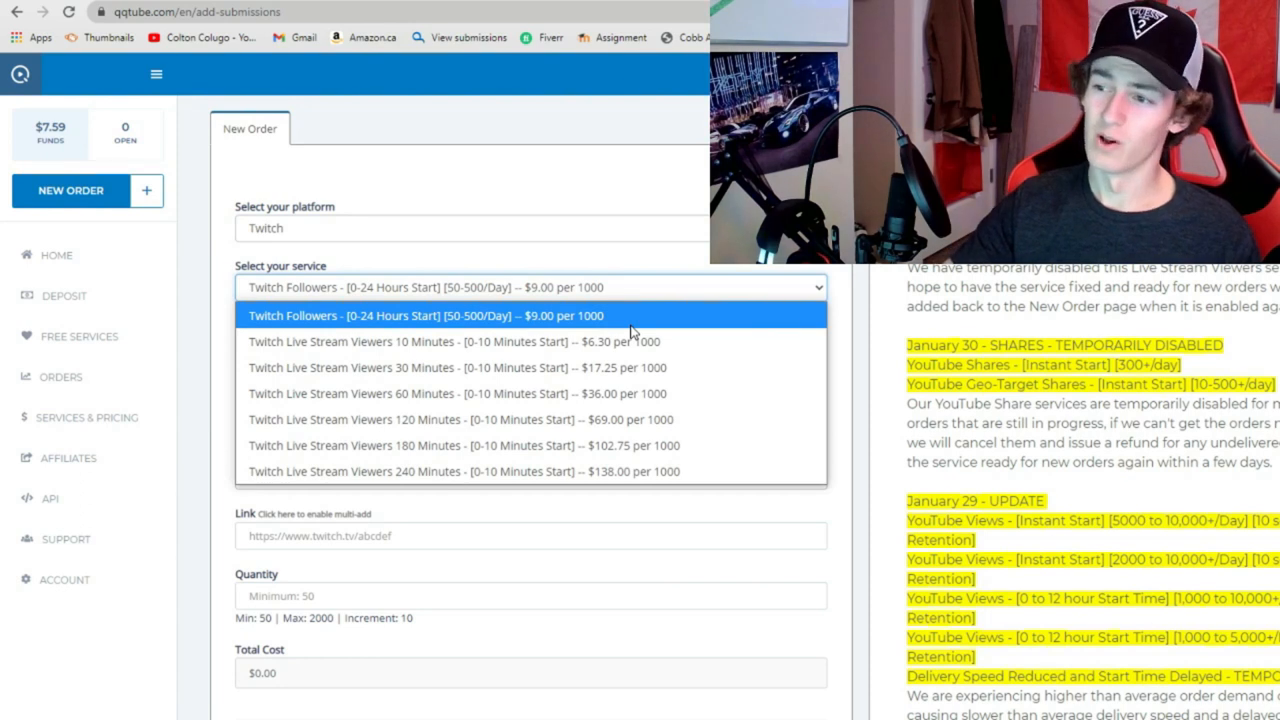
left_click(424, 316)
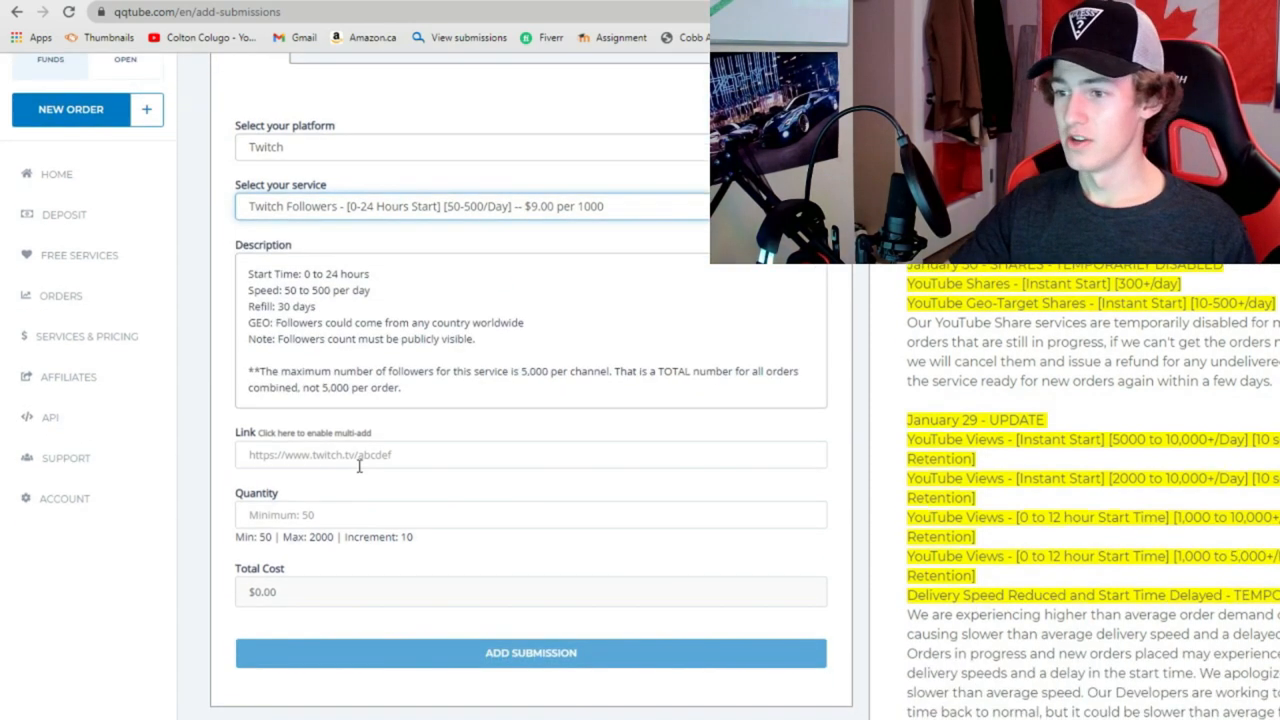
type("50")
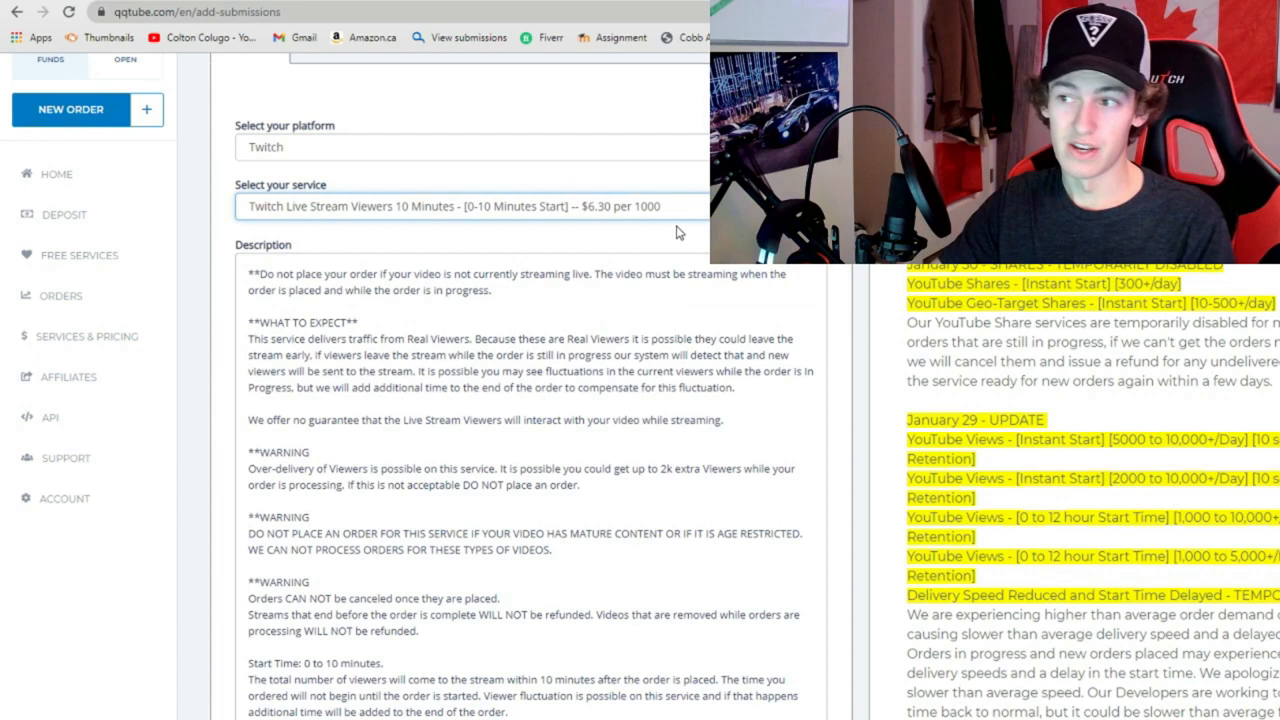
Step: Enter the minimum quantity of 100 viewers for the live stream viewers order
scroll("down", 3)
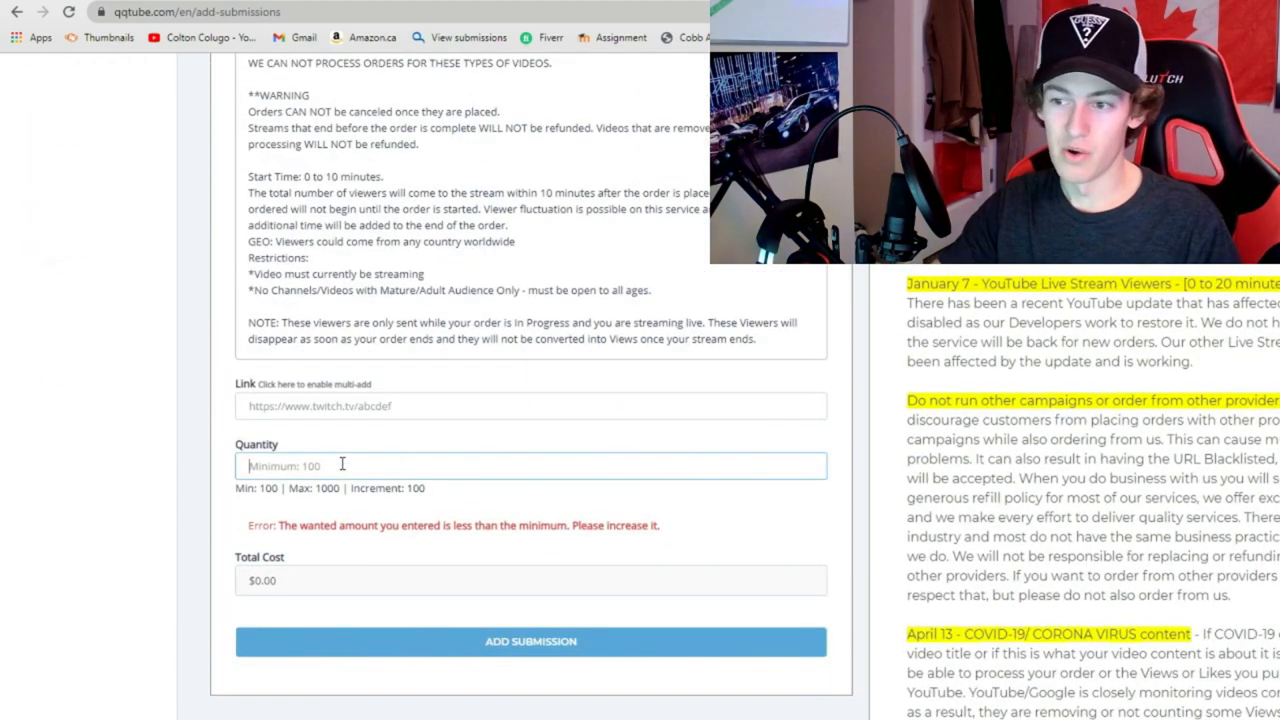
type("1")
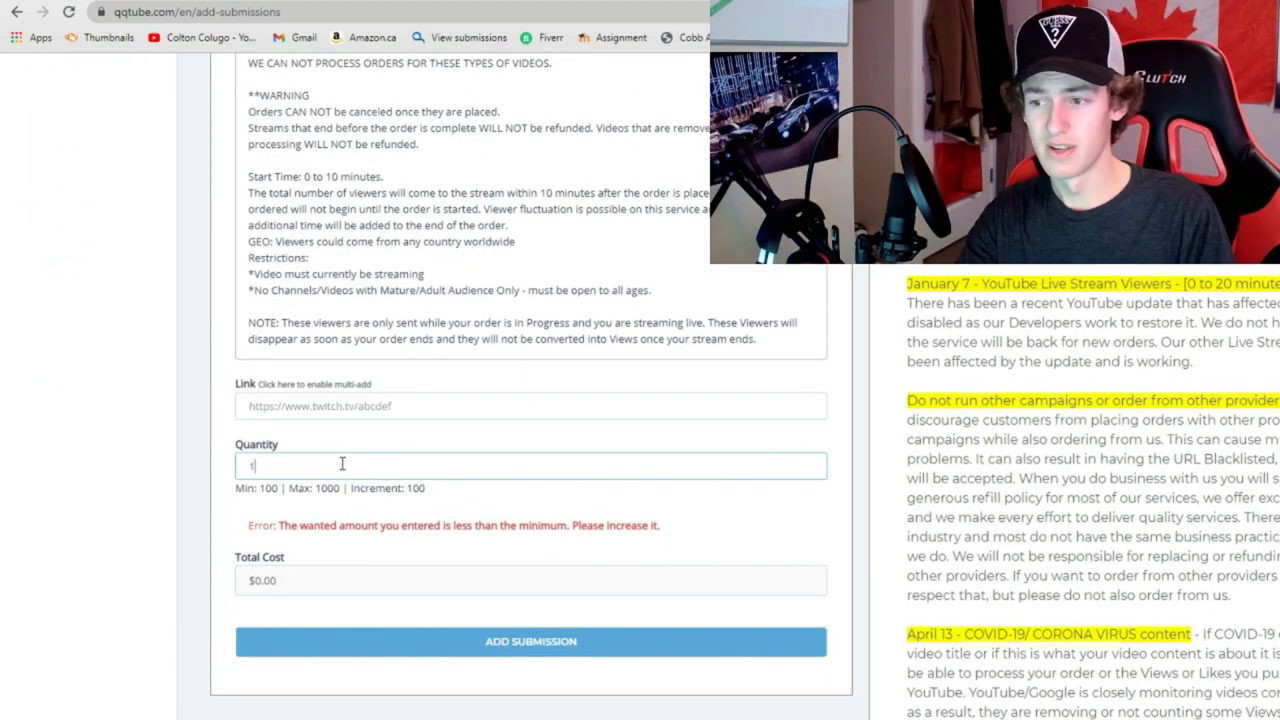
type("00")
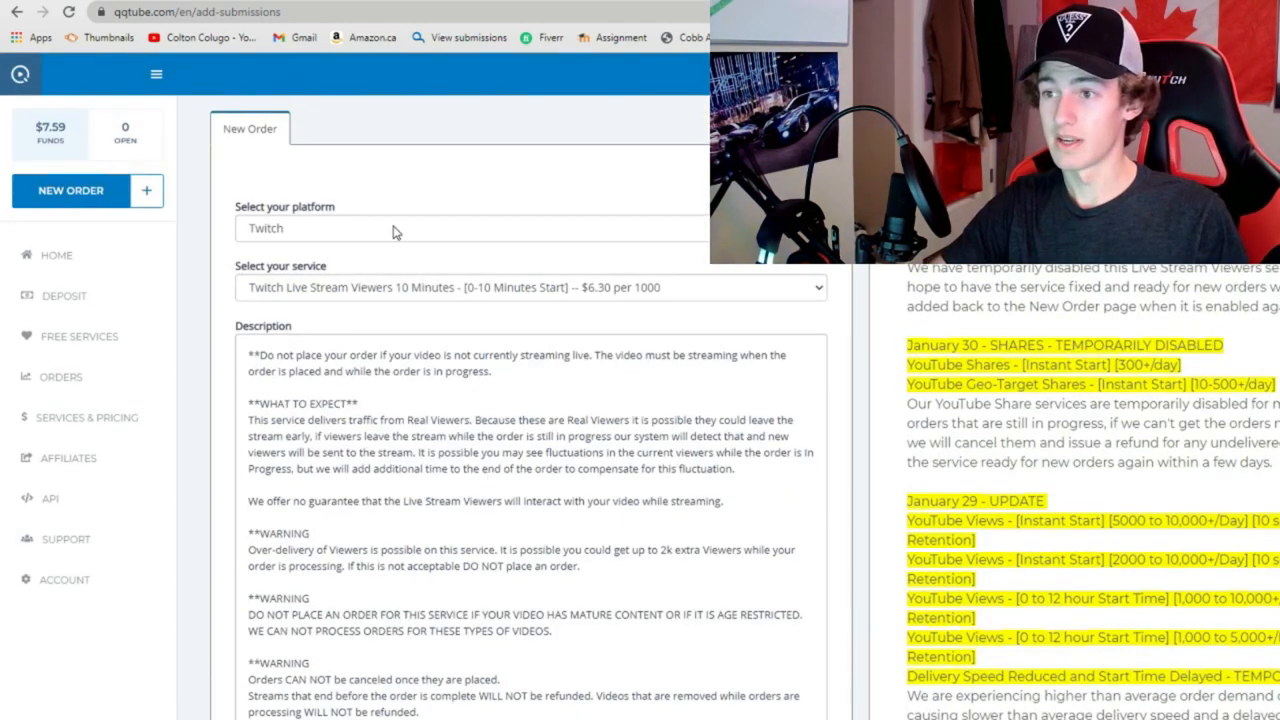
Step: Set the order to Twitch Followers with quantity 2000 for an $18.00 total
left_click(470, 228)
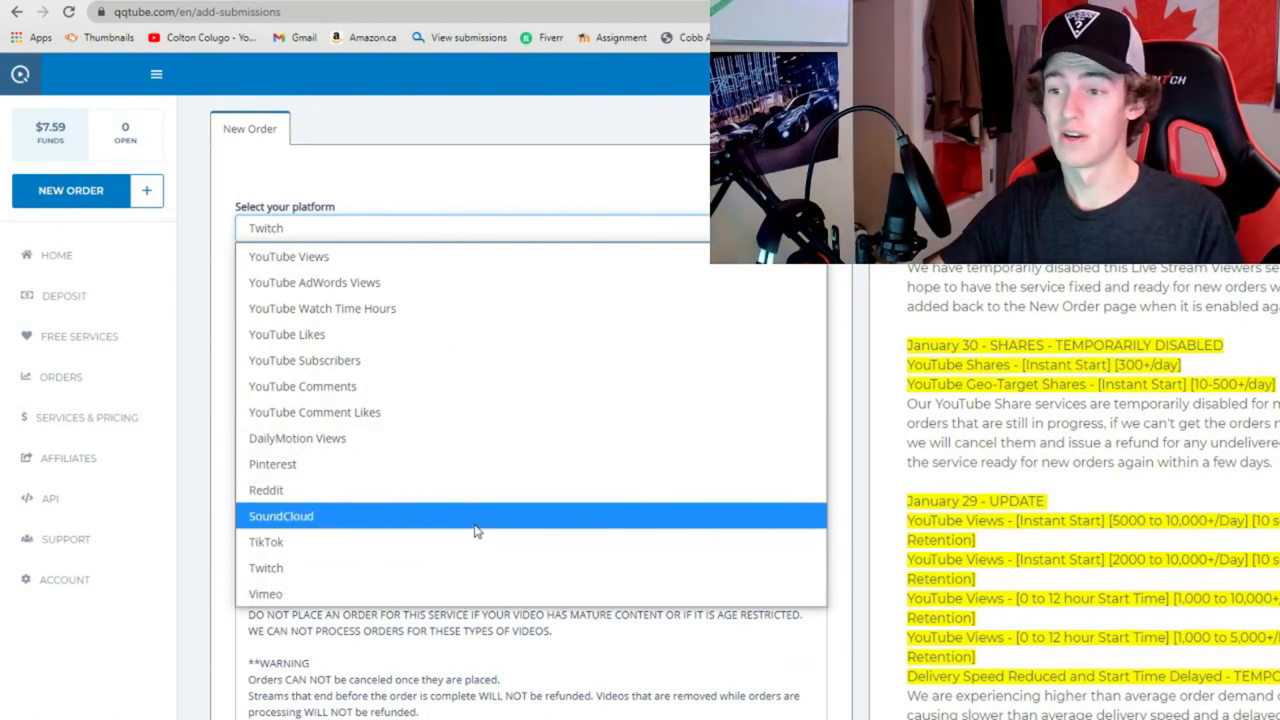
left_click(266, 540)
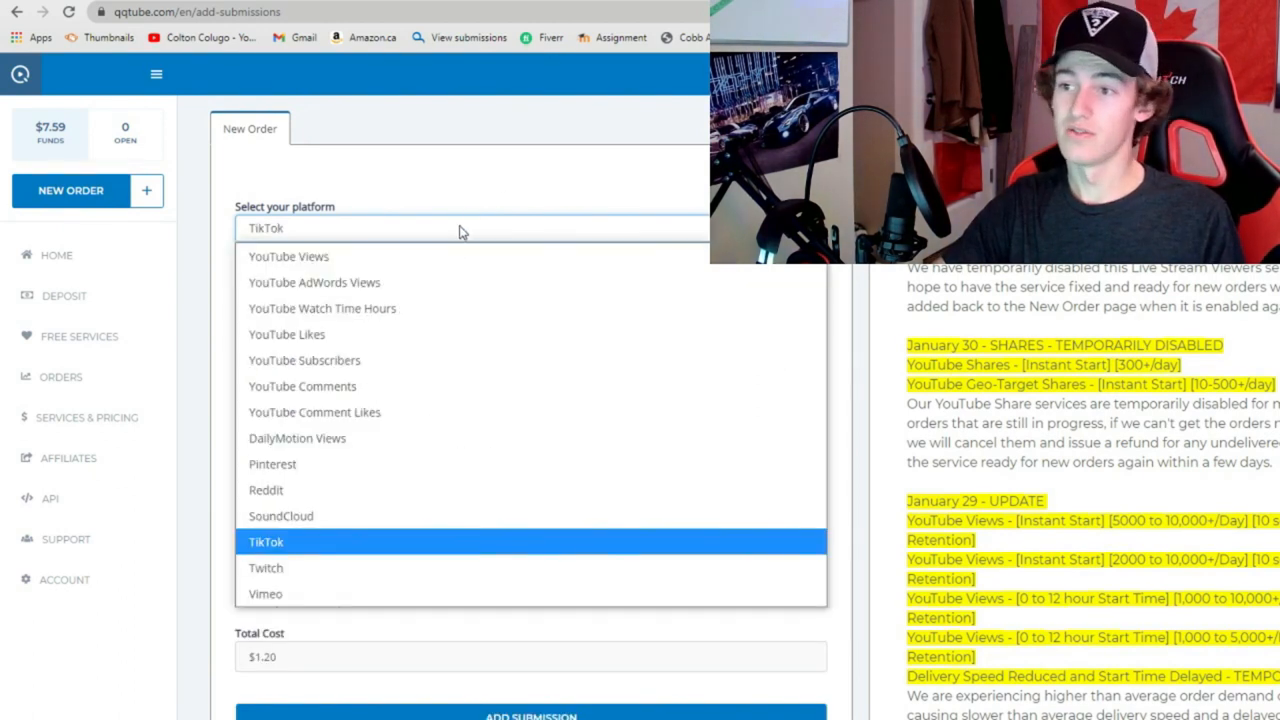
left_click(266, 540)
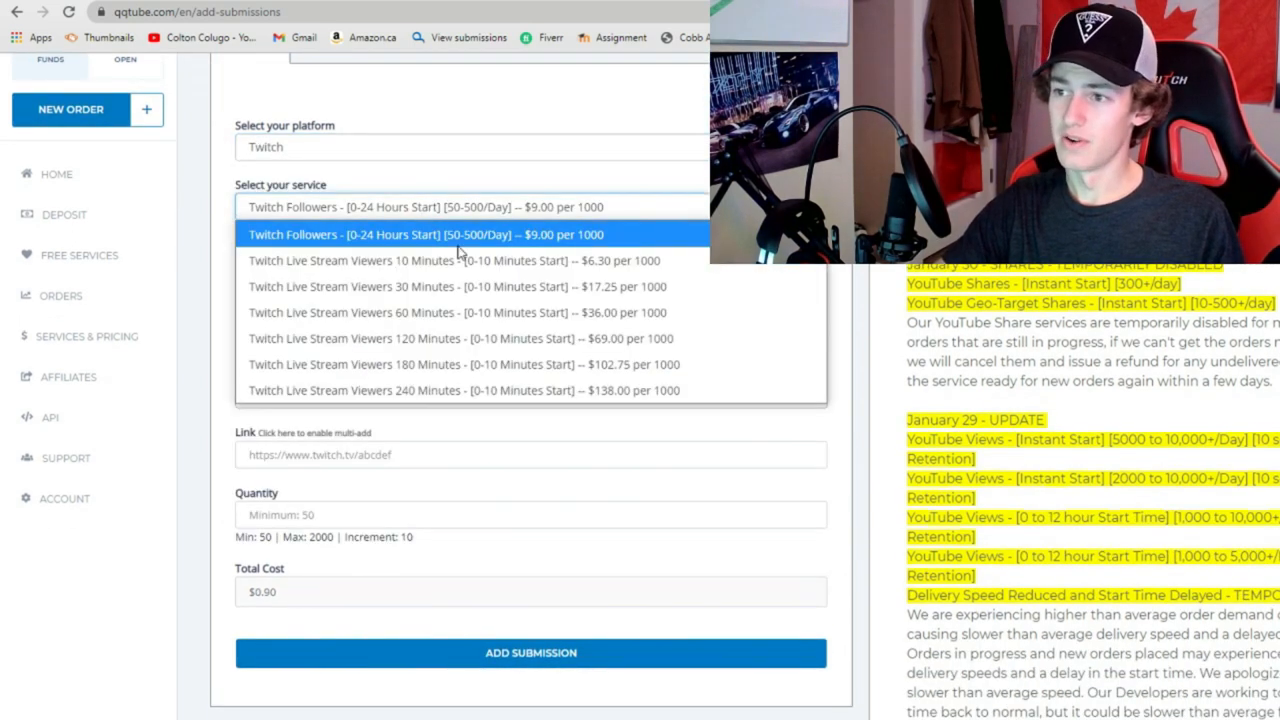
left_click(424, 234)
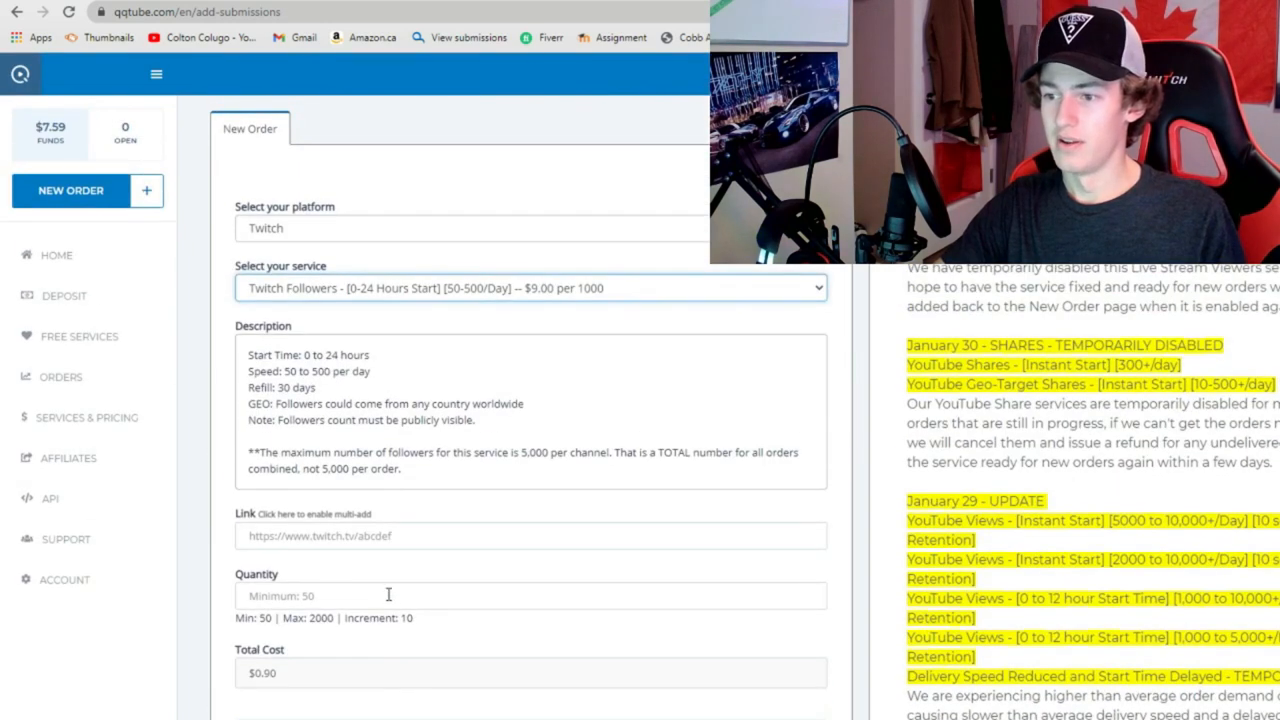
type("2000")
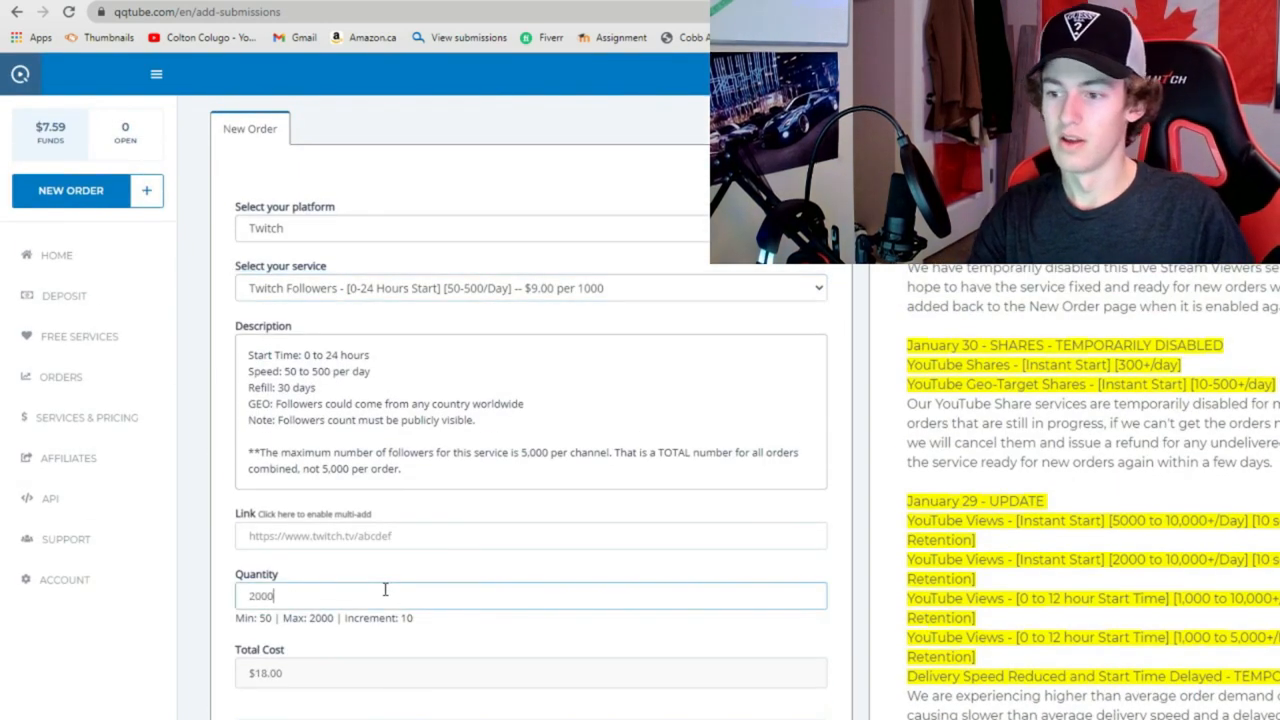